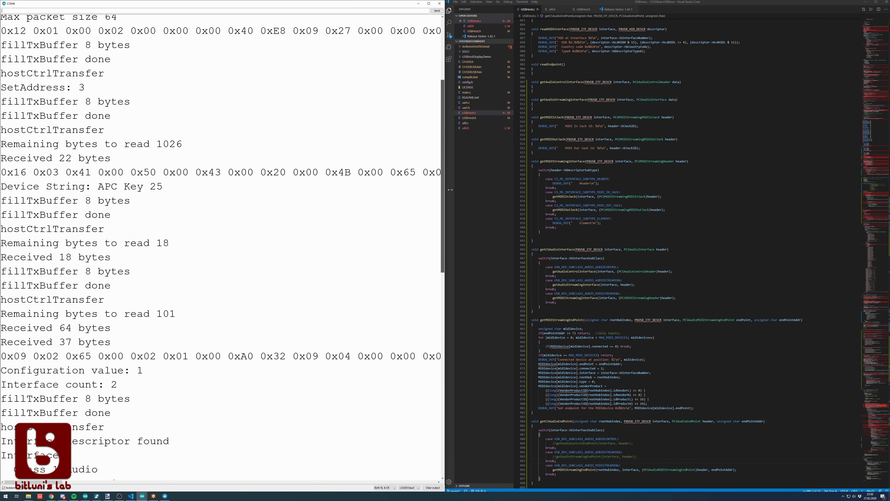
pyautogui.scroll(-3)
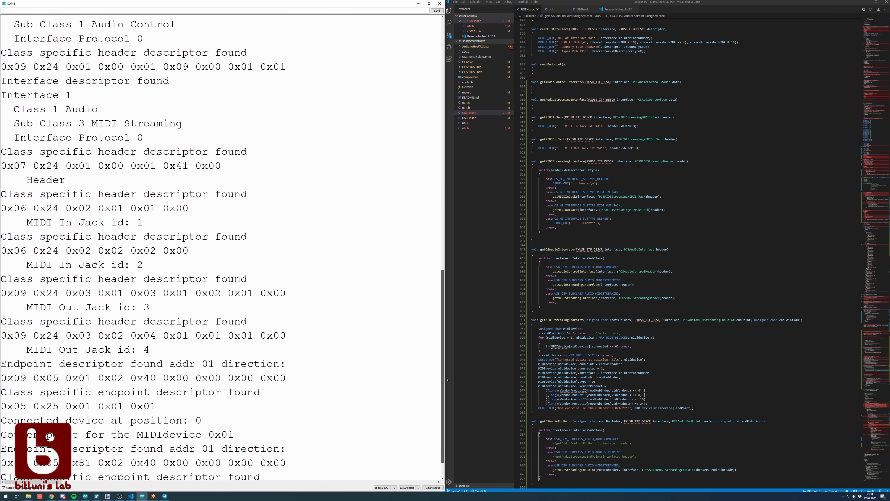